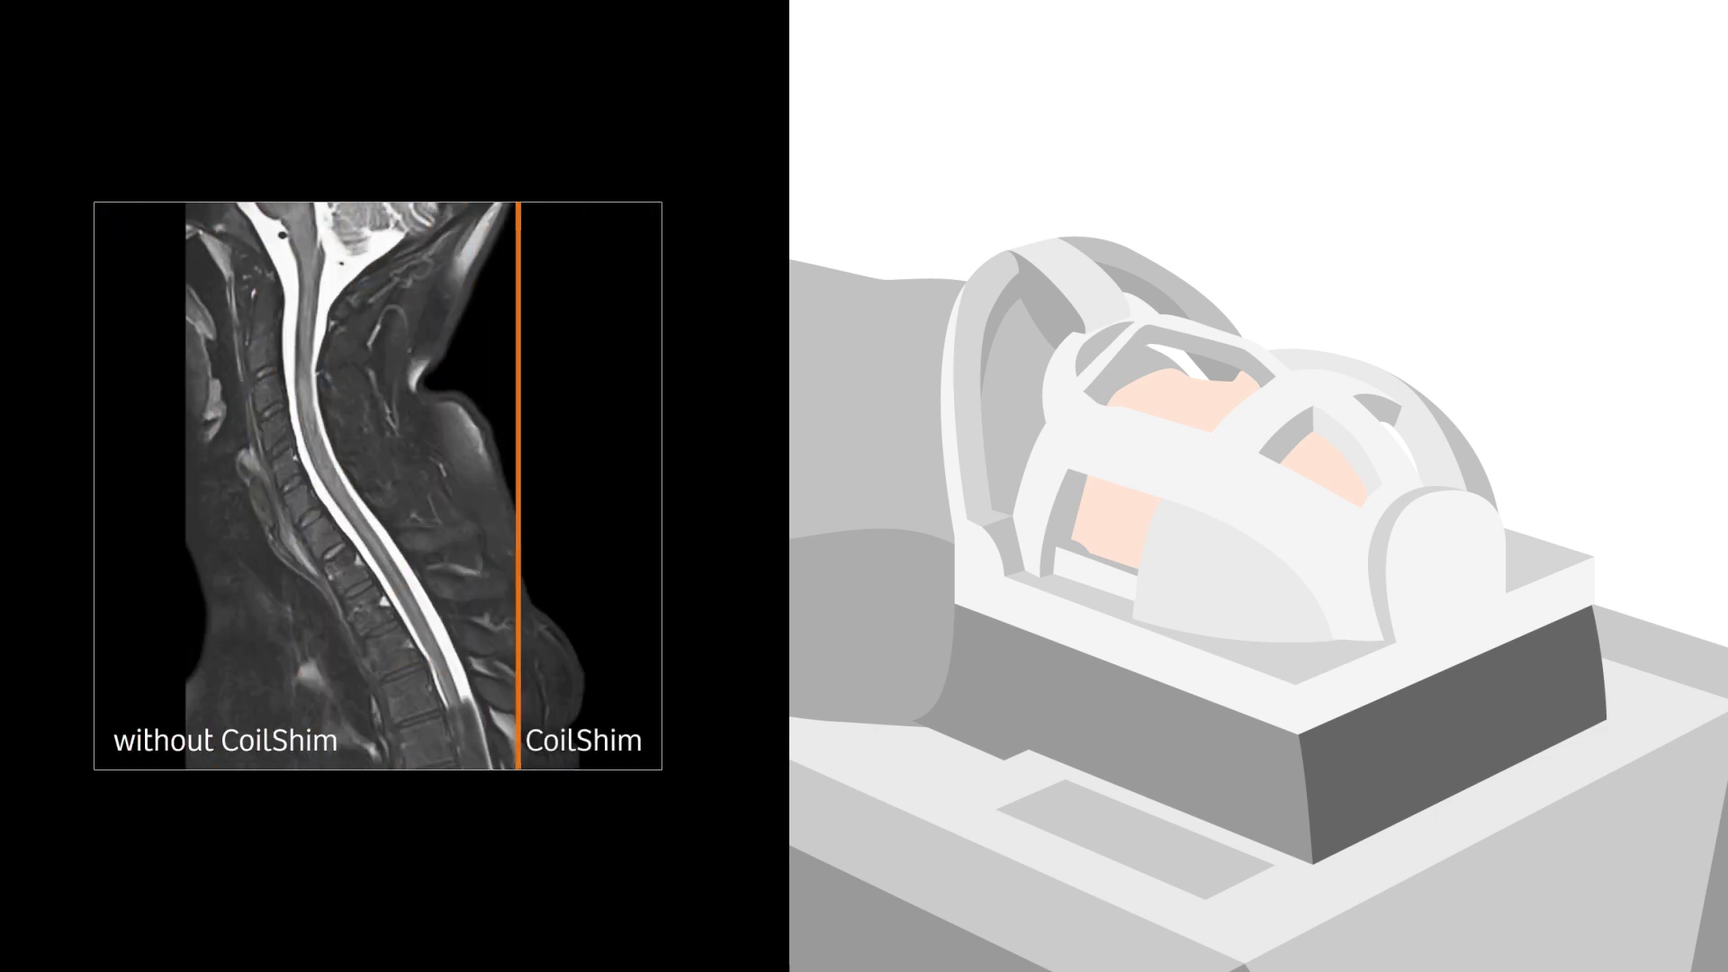
Move the orange comparison slider to mid-spine, revealing half without and half with CoilShim.
{"action": "left_click_drag", "start_coordinate": [518, 496], "coordinate": [400, 497]}
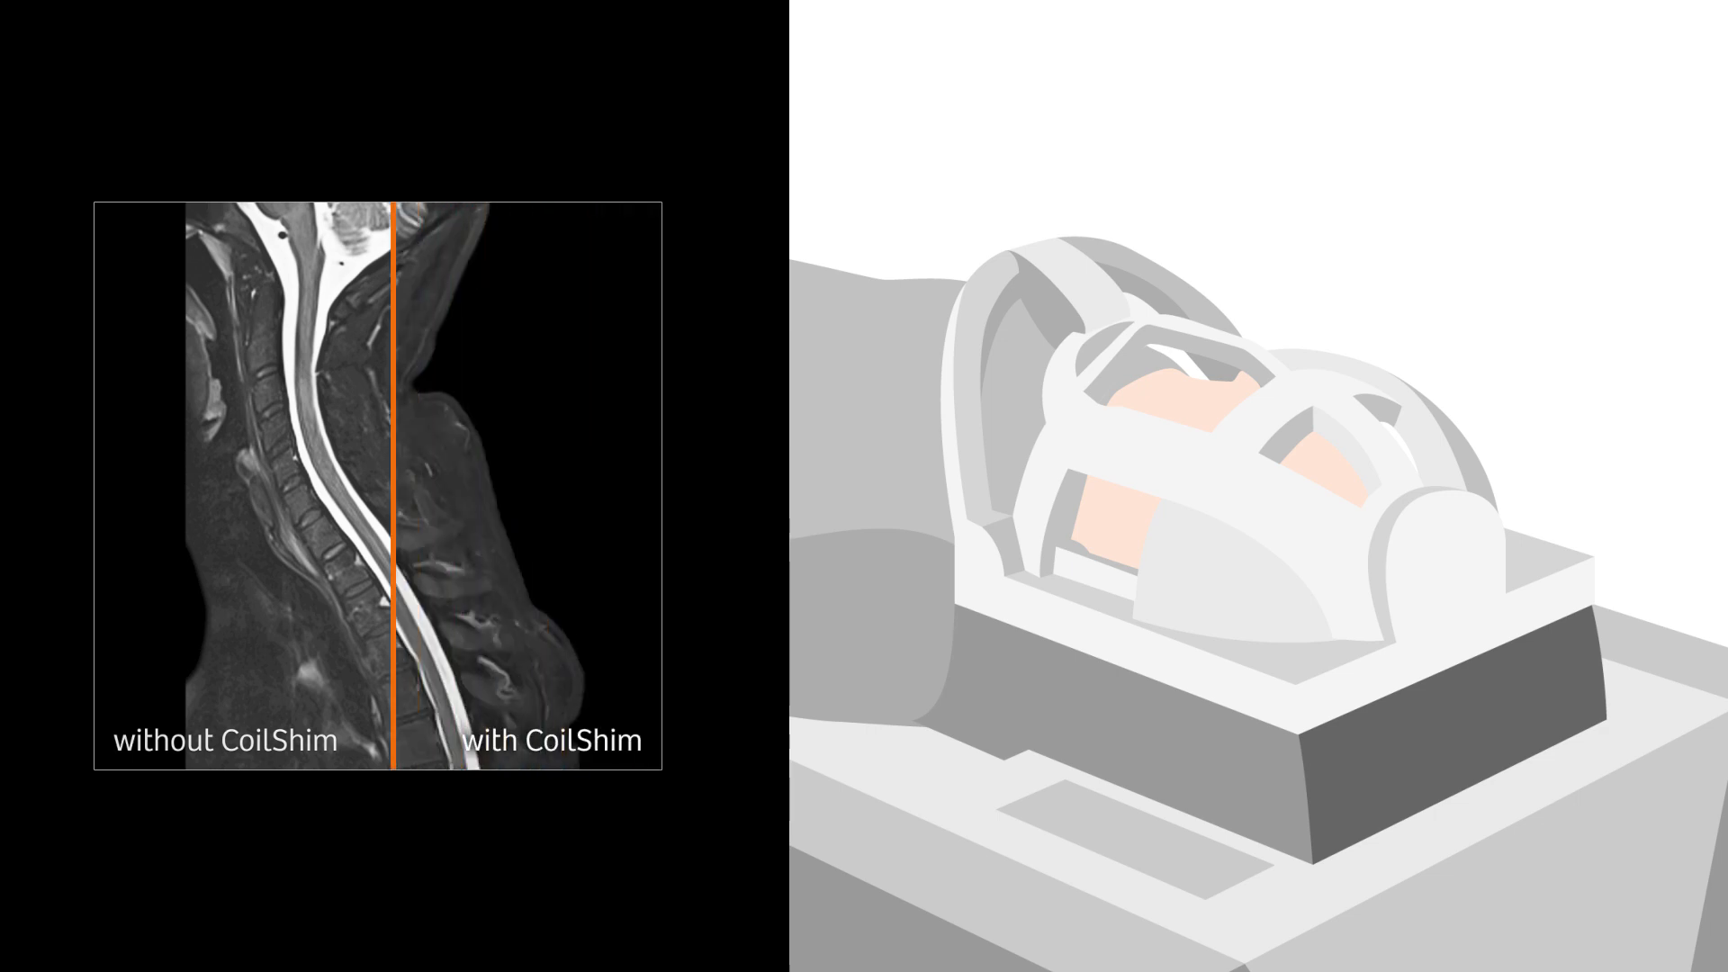